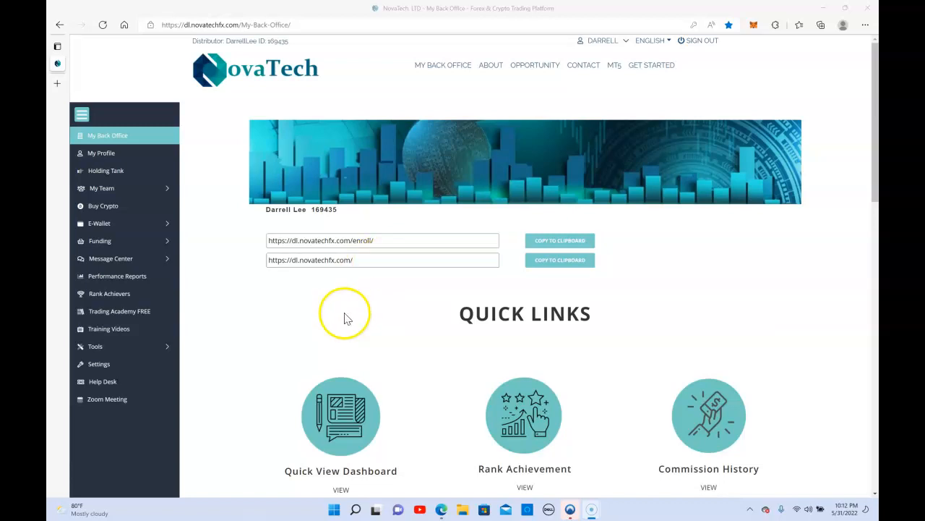
# Scroll past the Event Calendar to the eWallet balances showing Trading Account 25293.00
pyautogui.scroll(-3)
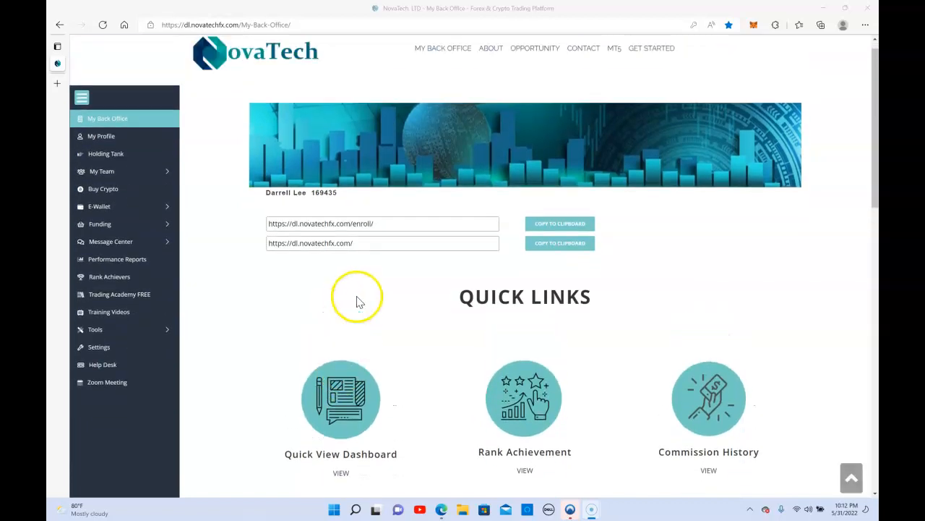
pyautogui.scroll(-3)
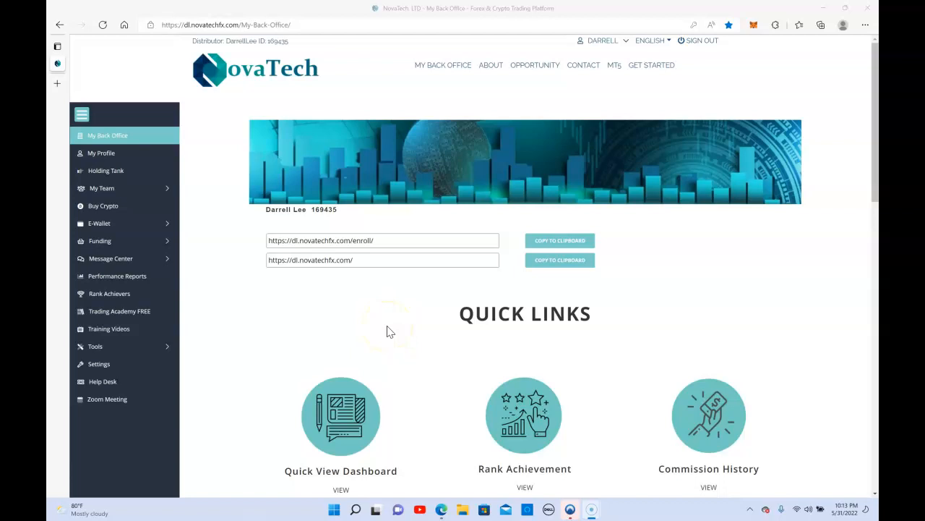
pyautogui.moveTo(389, 332)
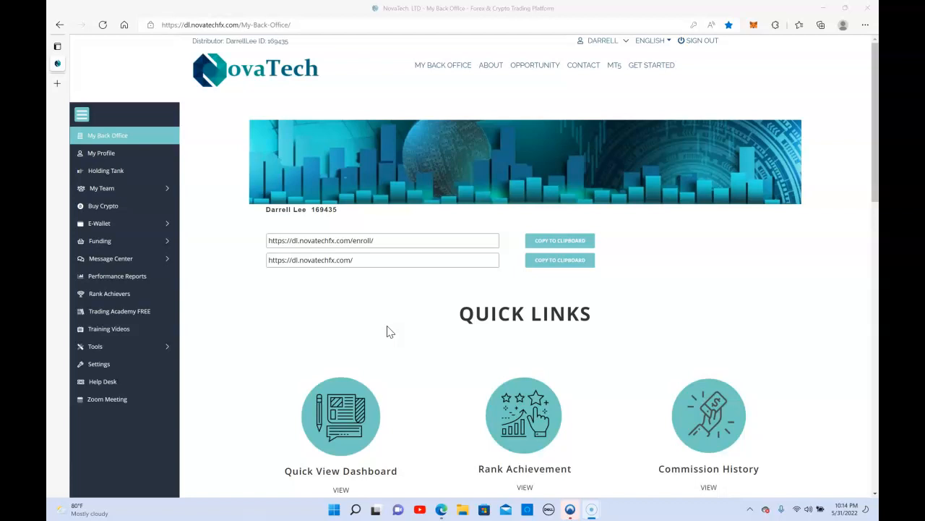
pyautogui.scroll(-3)
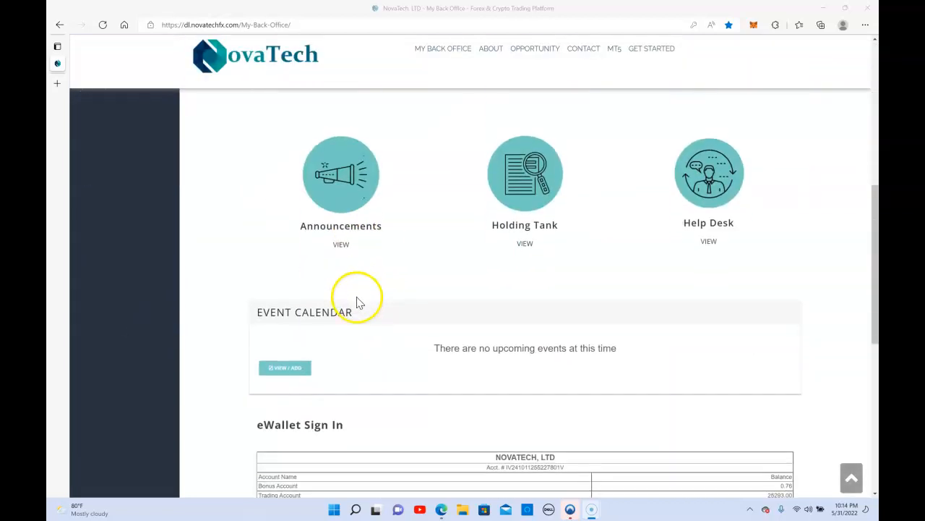
pyautogui.scroll(-3)
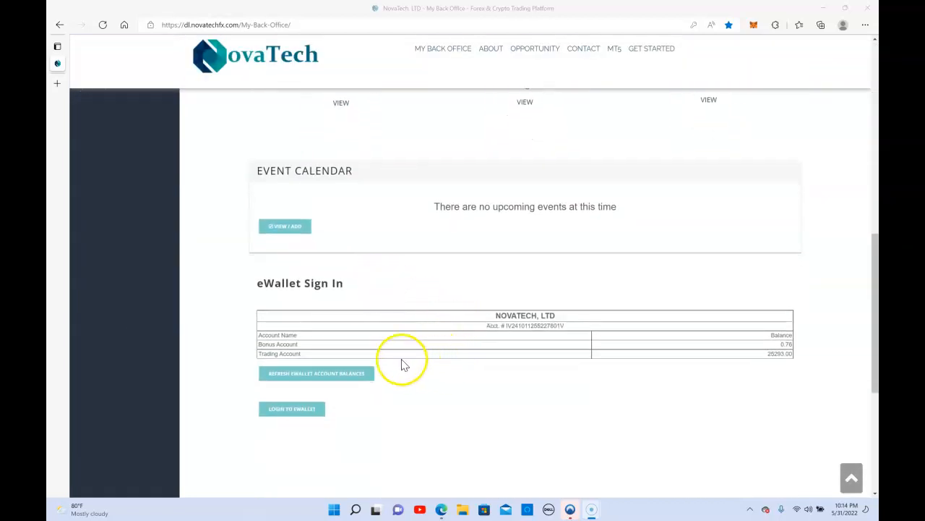
pyautogui.moveTo(361, 362)
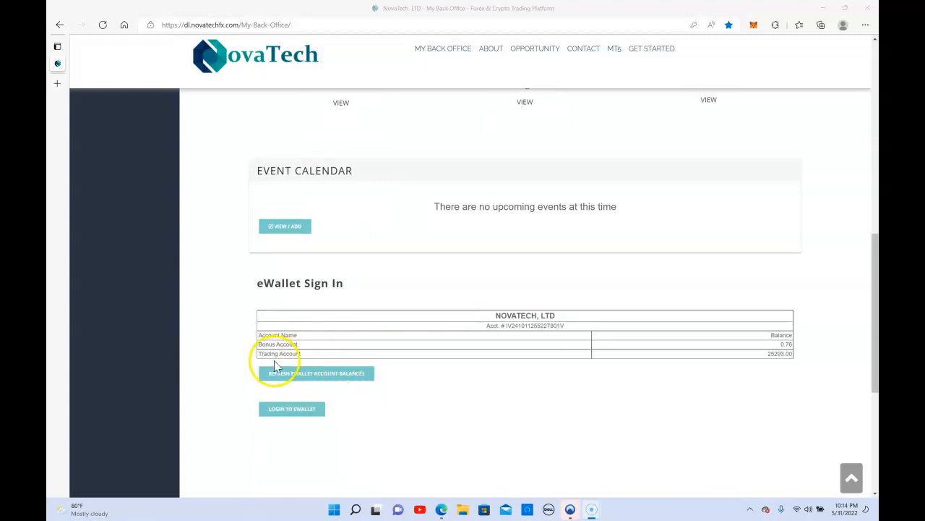
pyautogui.moveTo(377, 354)
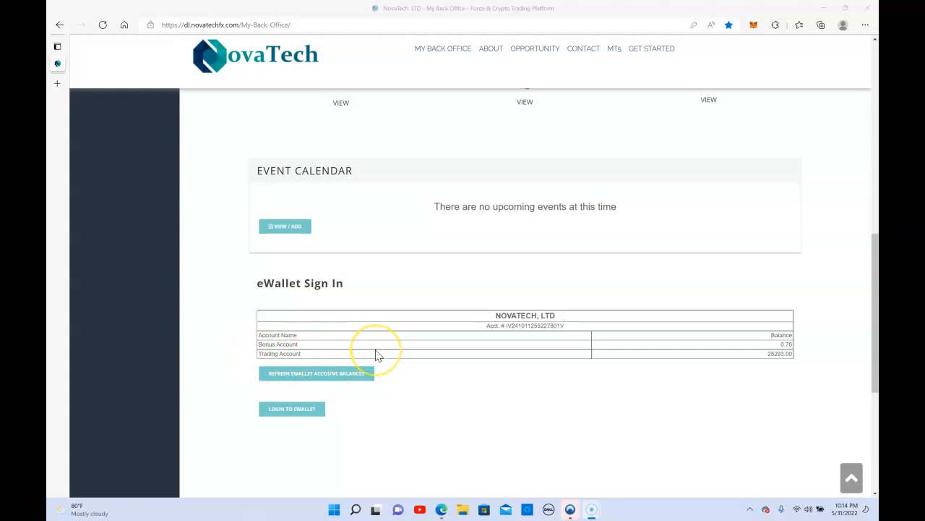
pyautogui.moveTo(248, 359)
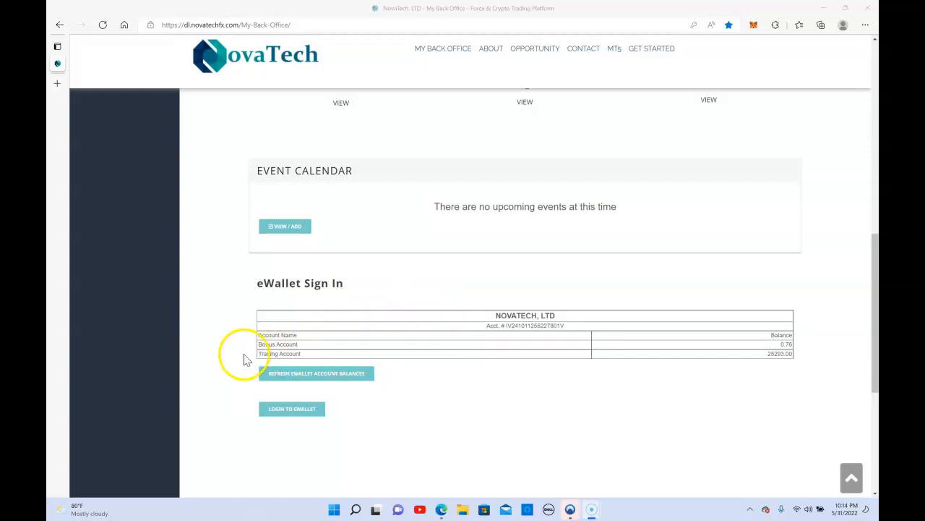
pyautogui.moveTo(511, 355)
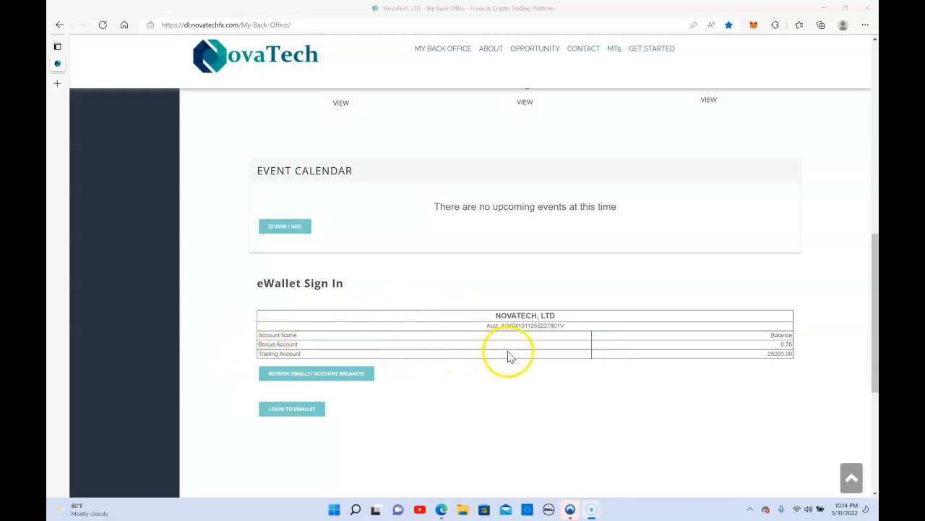
pyautogui.scroll(3)
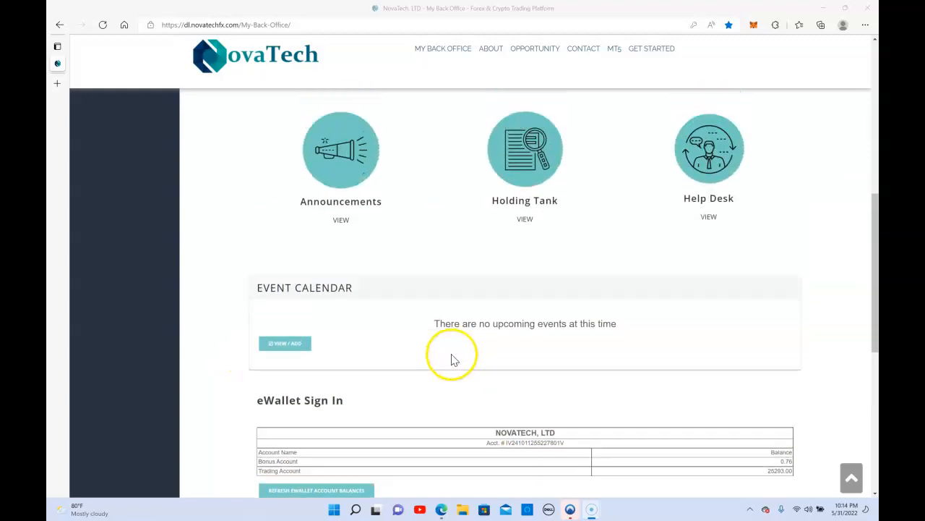
pyautogui.scroll(3)
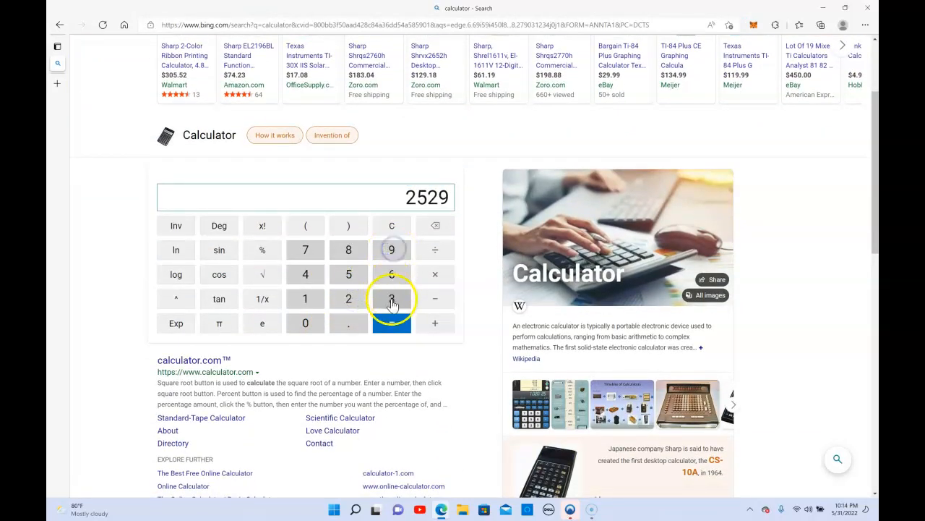
# Calculate 25293 × 12% in the Bing calculator
pyautogui.click(305, 299)
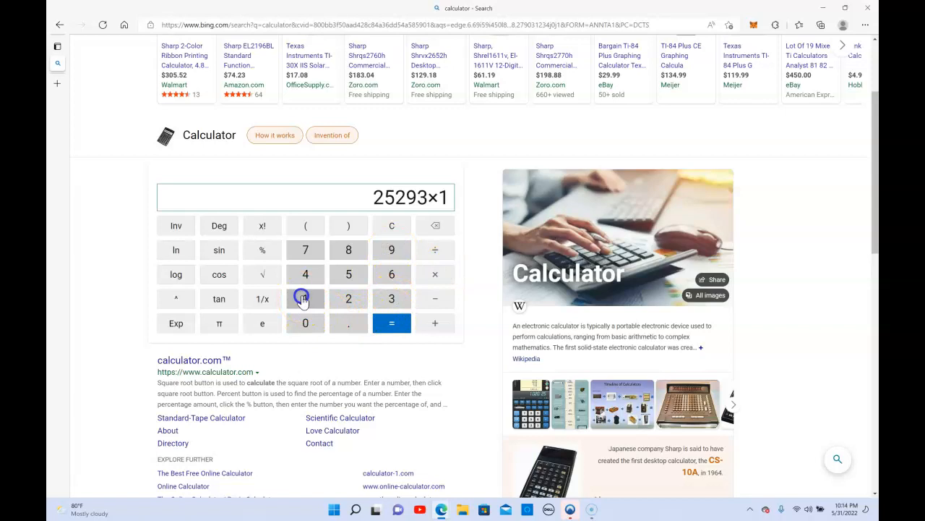
pyautogui.click(348, 299)
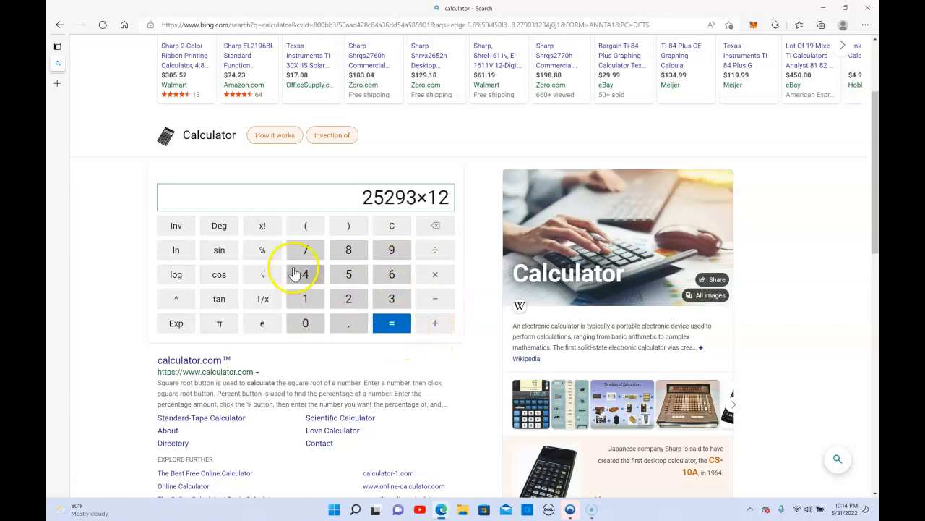
pyautogui.click(262, 249)
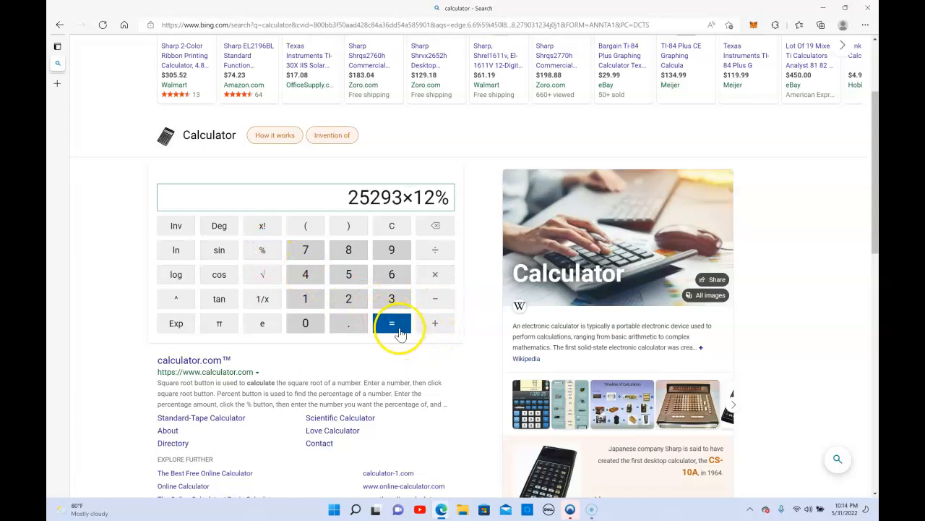
pyautogui.click(391, 323)
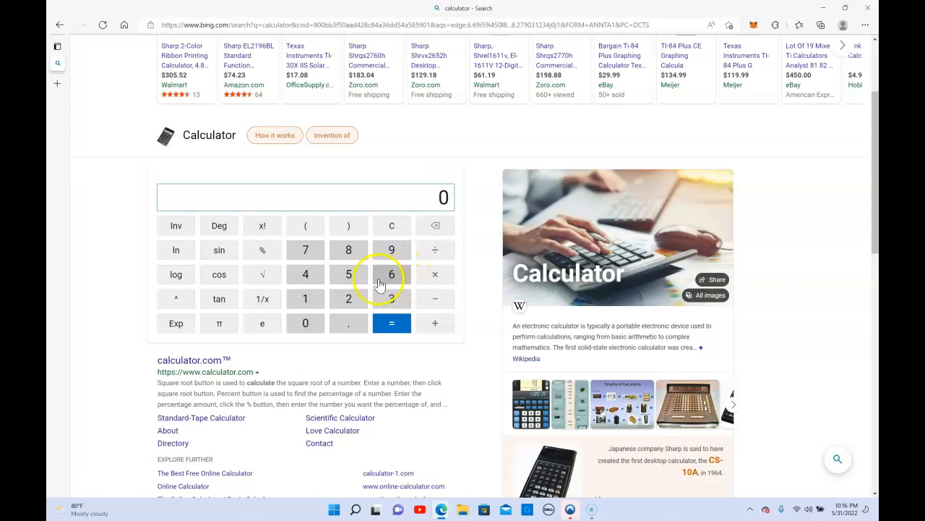
# Enter 50000 × and start keying the multiplier digits in the Bing calculator
pyautogui.click(306, 323)
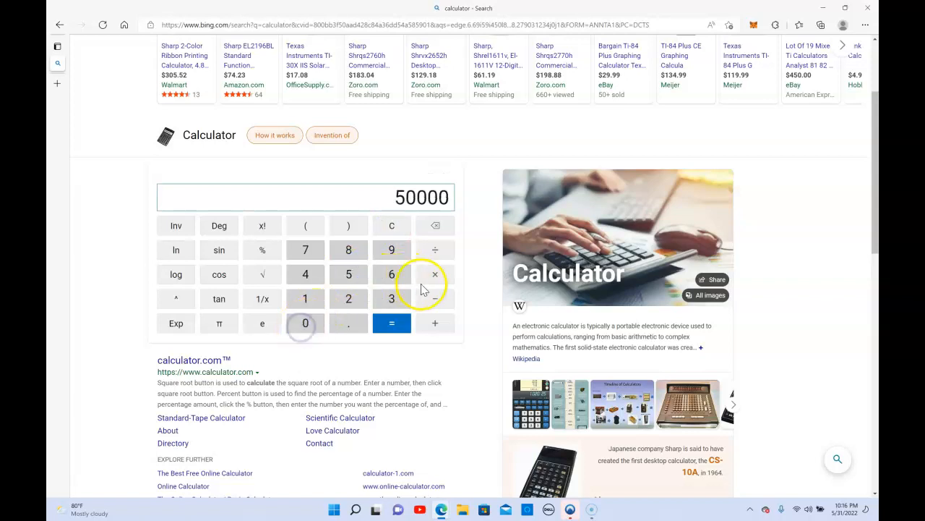
pyautogui.click(434, 274)
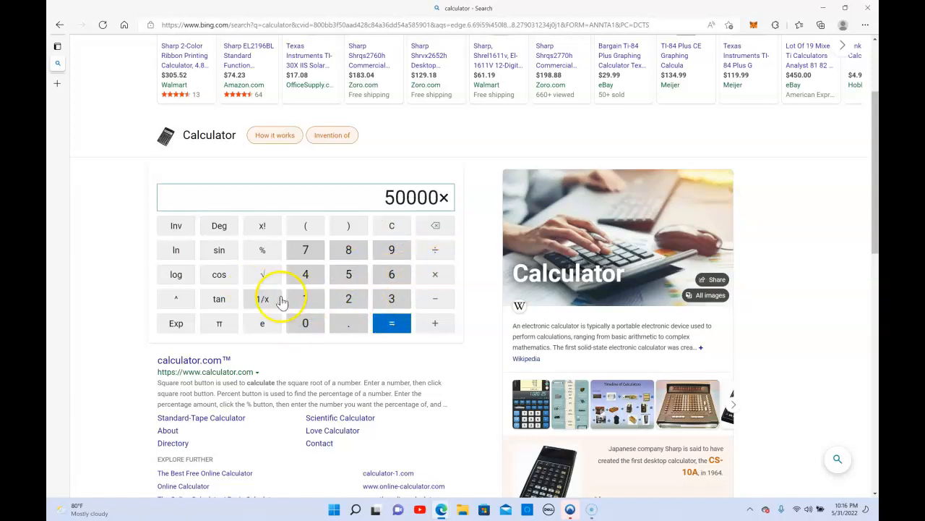
pyautogui.click(305, 299)
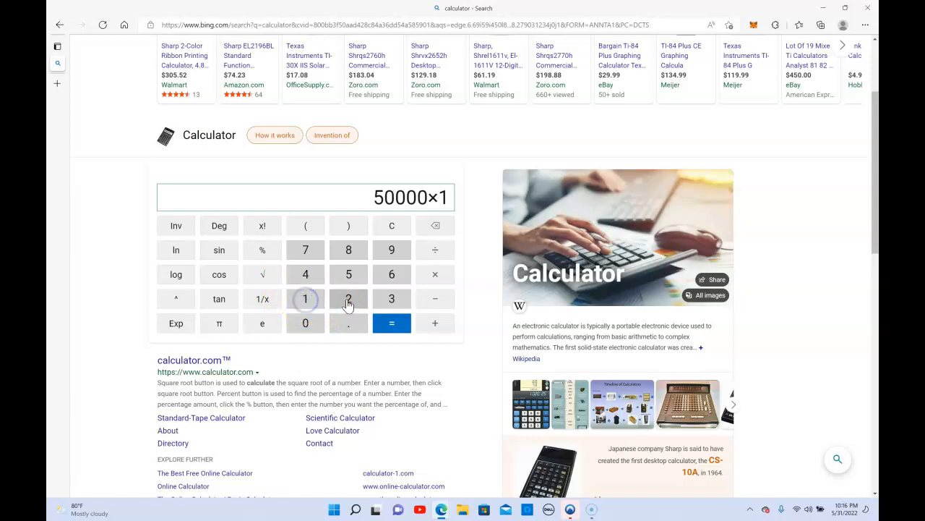
pyautogui.click(391, 322)
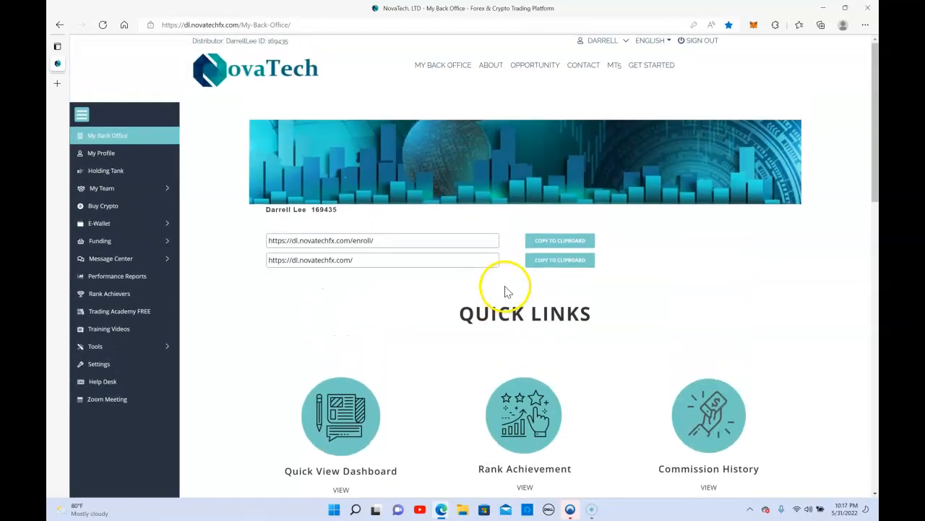
pyautogui.moveTo(290, 337)
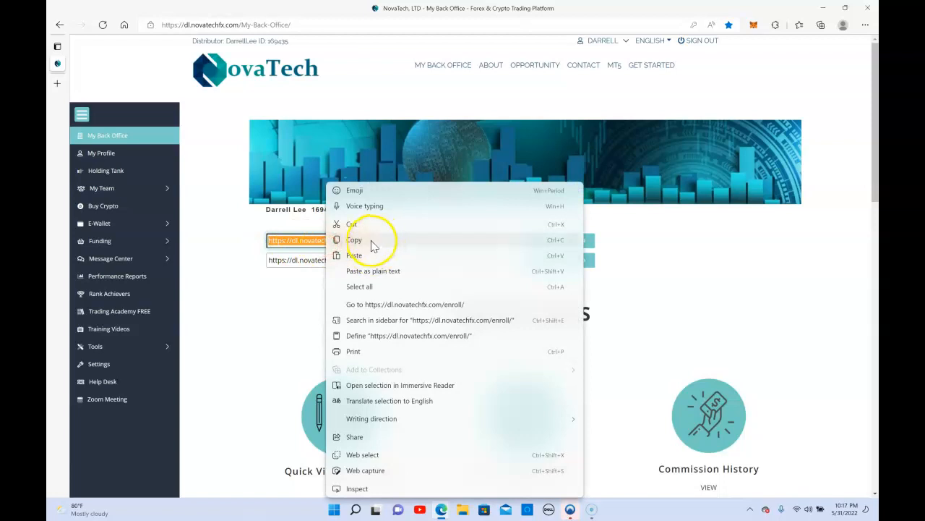
# Copy the enrollment referral link from My Back Office, then deselect it
pyautogui.click(355, 240)
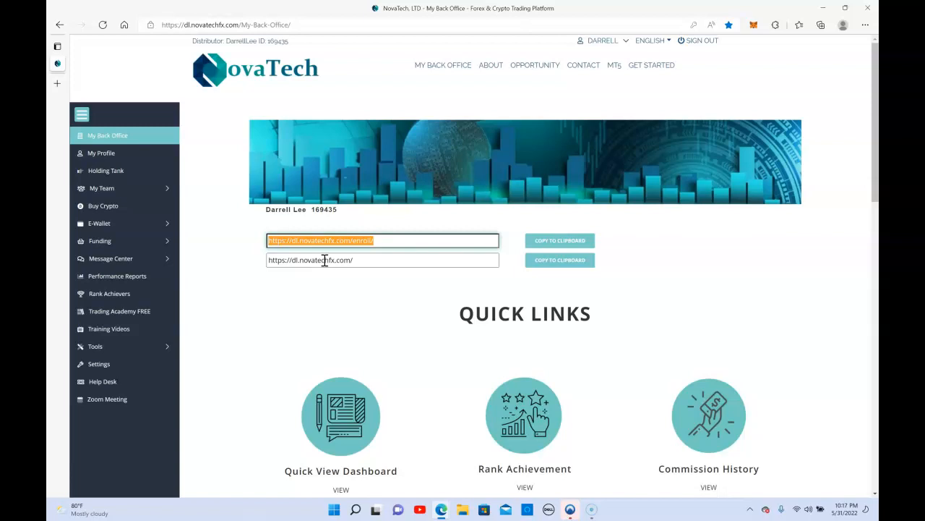
pyautogui.click(116, 276)
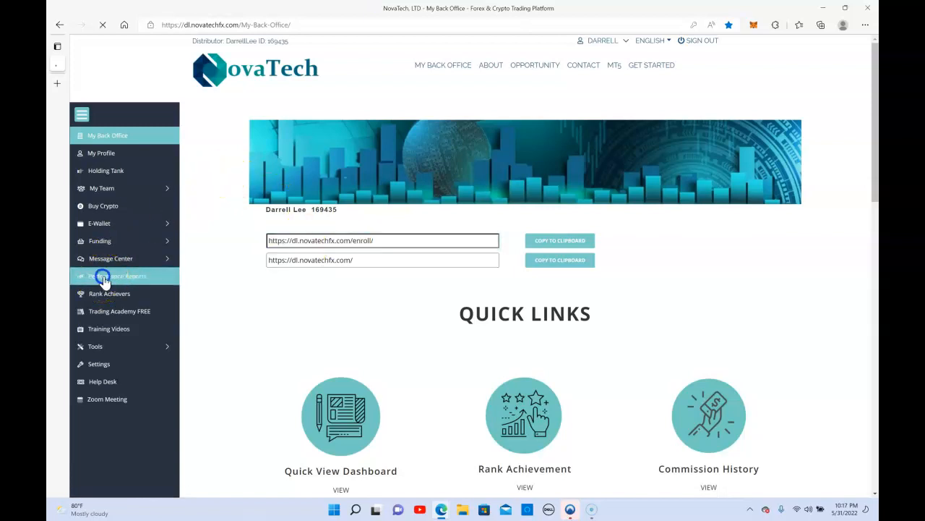
# Open Performance Reports and scroll through the weekly and monthly client charts
pyautogui.click(116, 276)
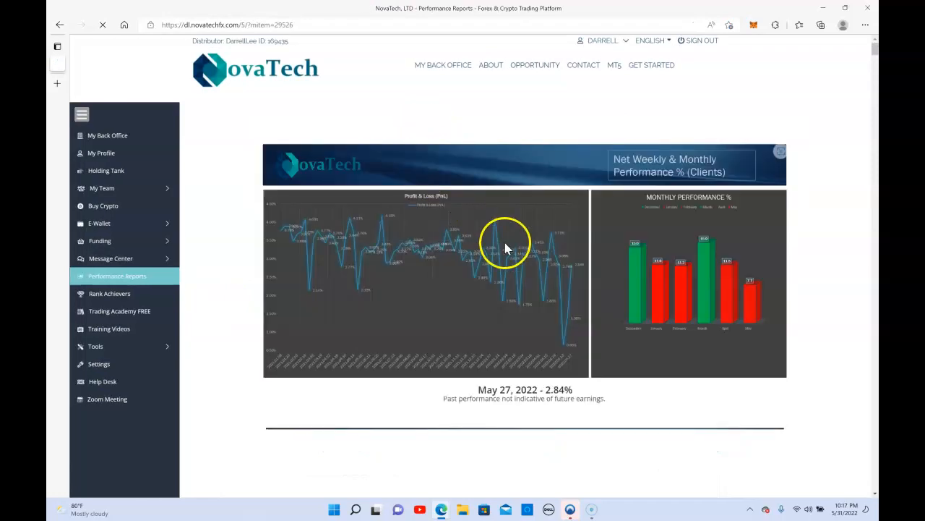
pyautogui.scroll(-3)
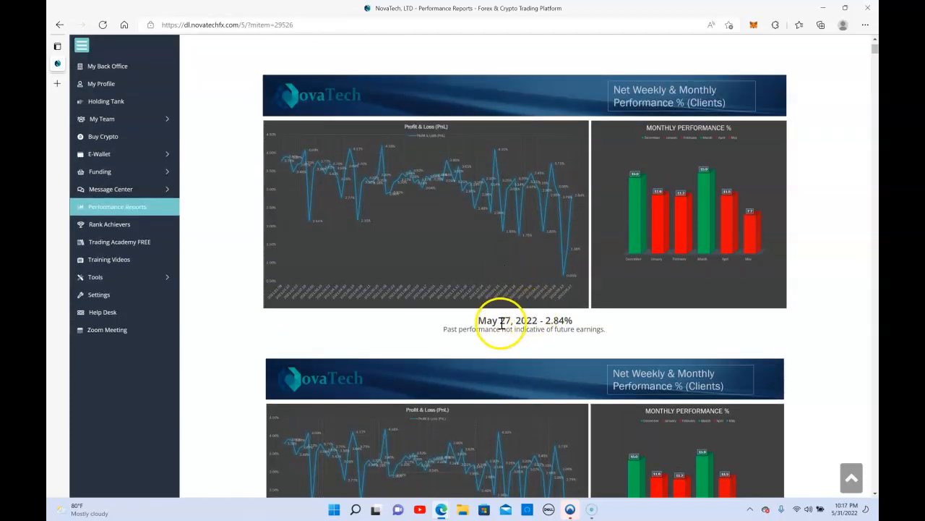
pyautogui.moveTo(512, 346)
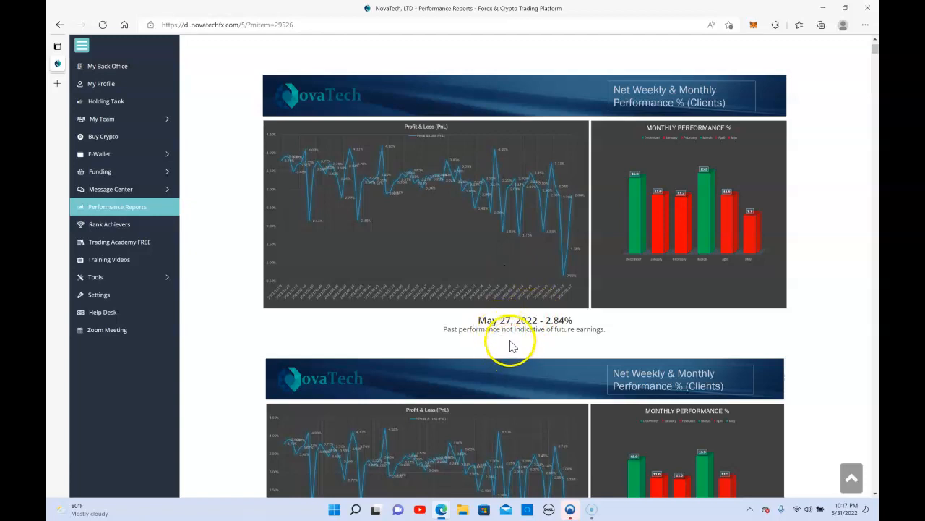
pyautogui.moveTo(516, 331)
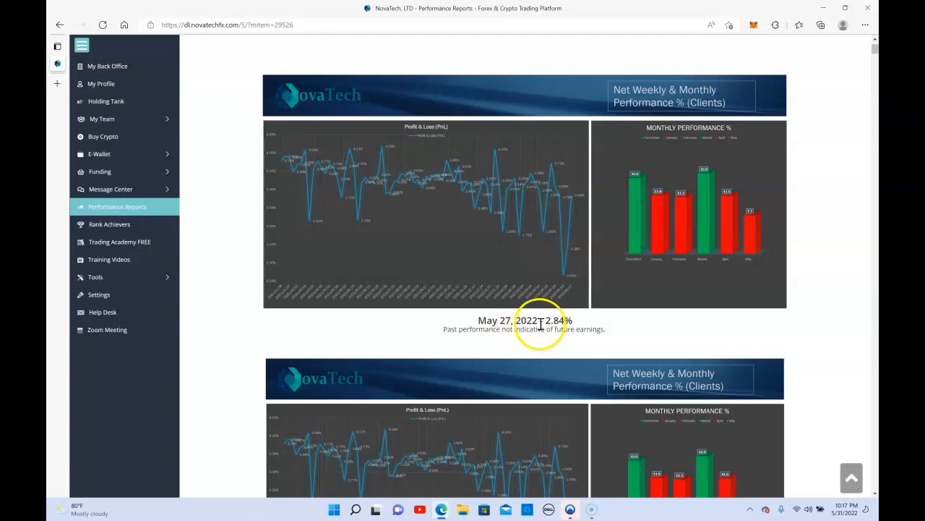
pyautogui.scroll(-3)
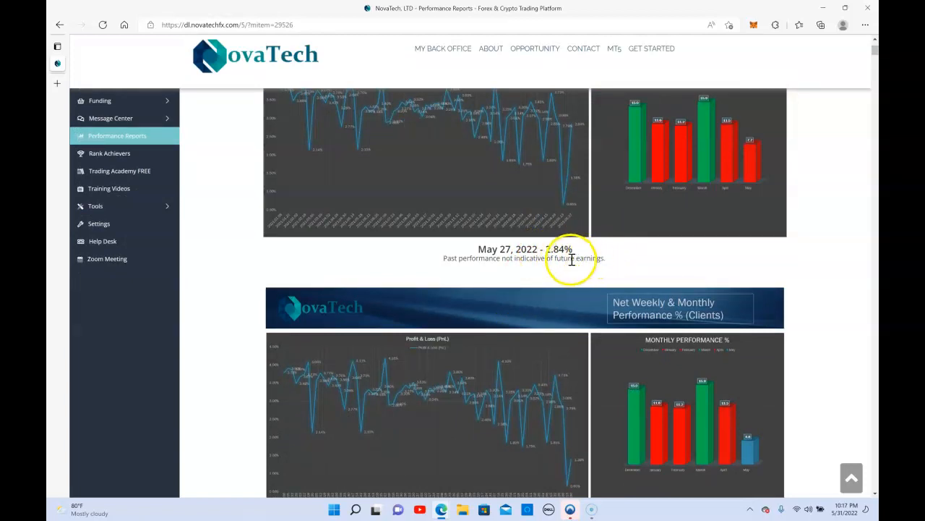
pyautogui.scroll(-3)
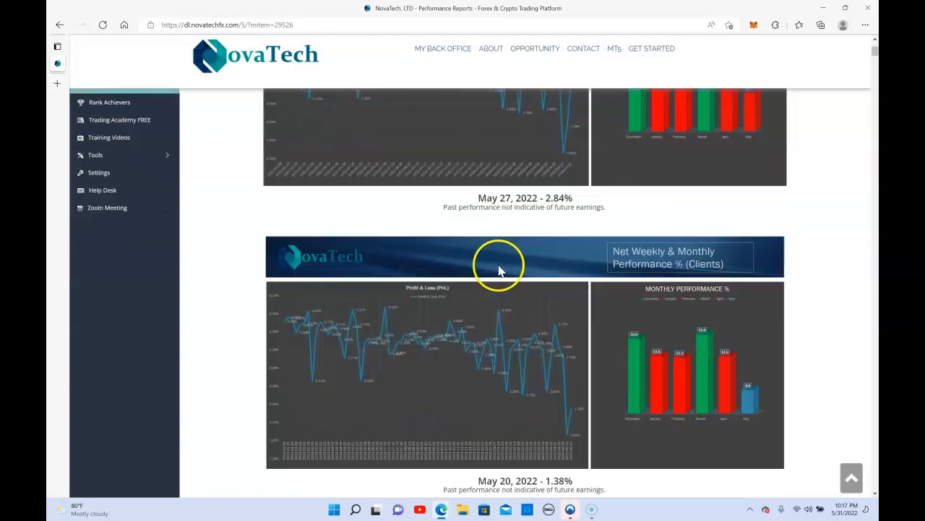
pyautogui.scroll(-3)
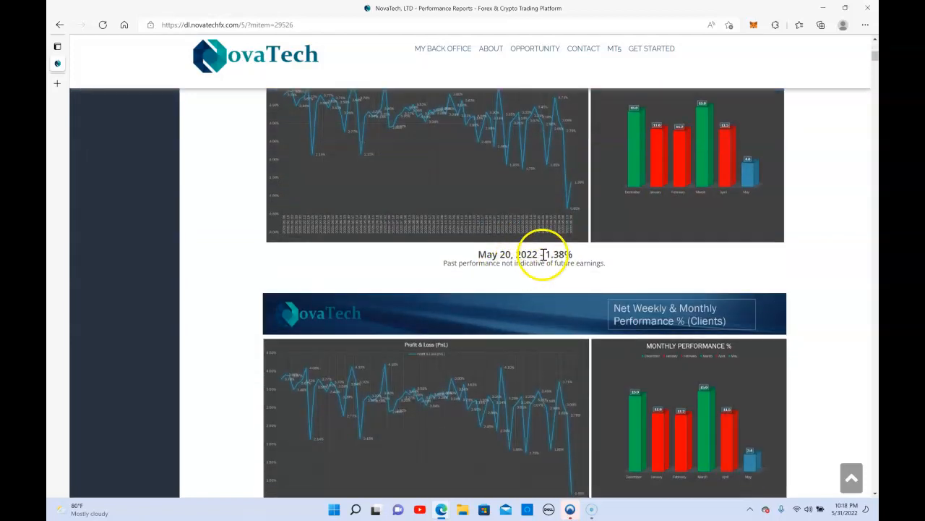
pyautogui.scroll(-3)
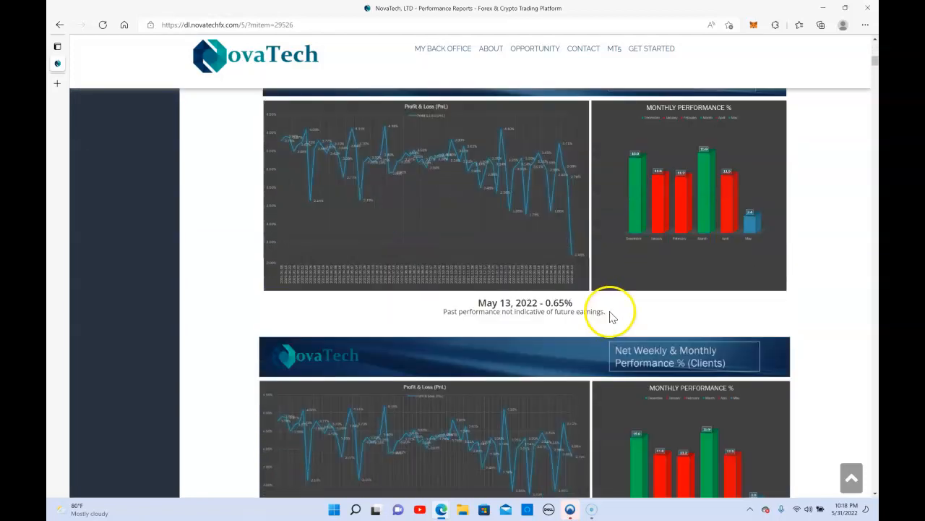
pyautogui.scroll(-3)
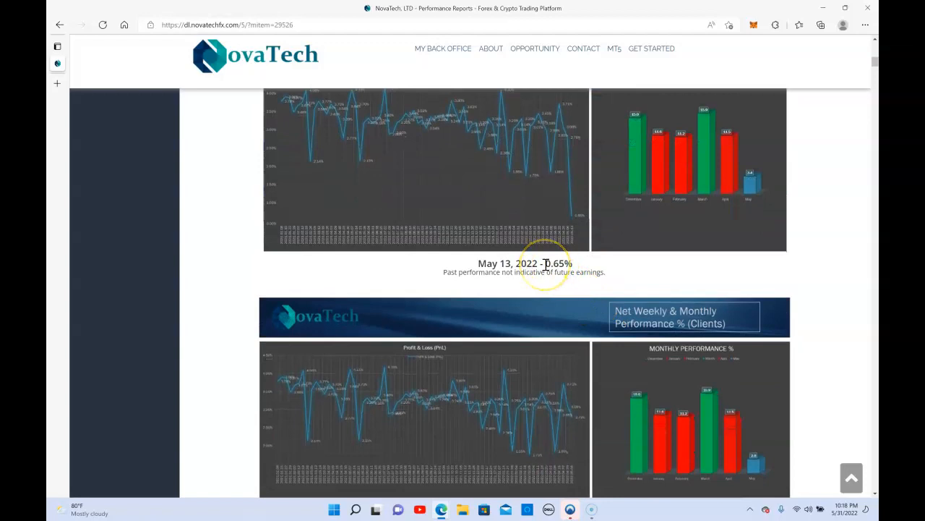
pyautogui.scroll(-3)
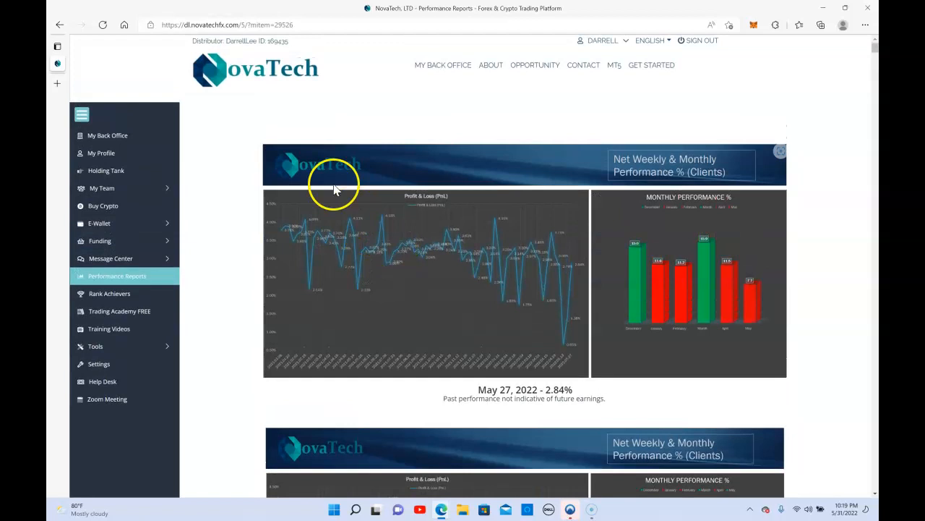
pyautogui.moveTo(279, 107)
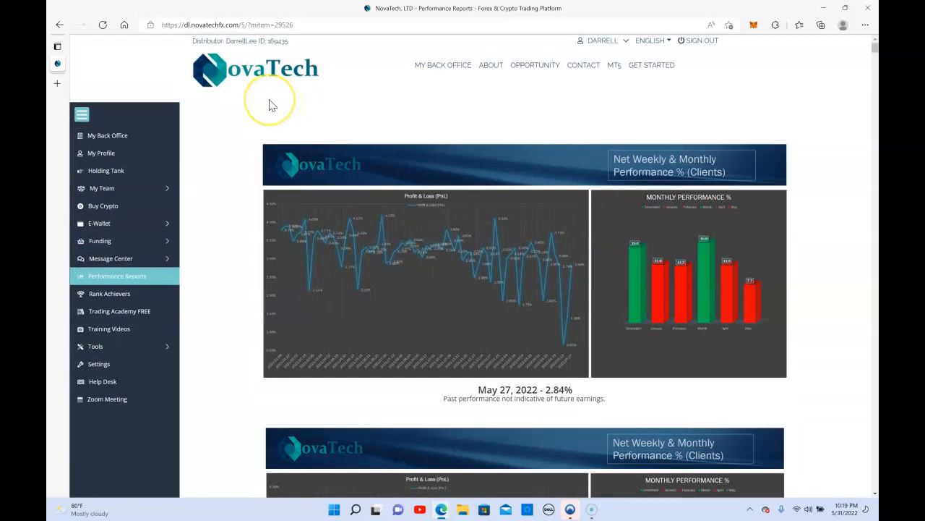
pyautogui.moveTo(273, 106)
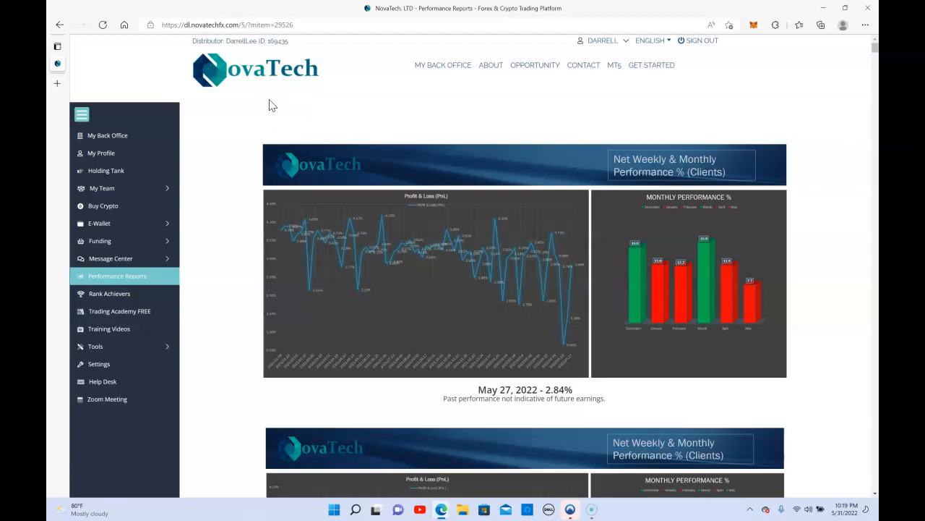